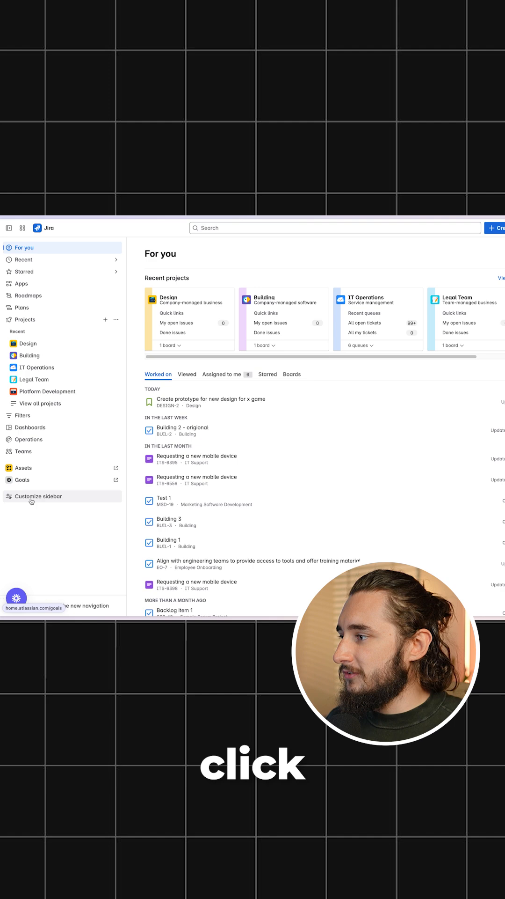
Step: Leave the For you page and show the Goals directory from the sidebar
{"action": "left_click", "coordinate": [37, 496]}
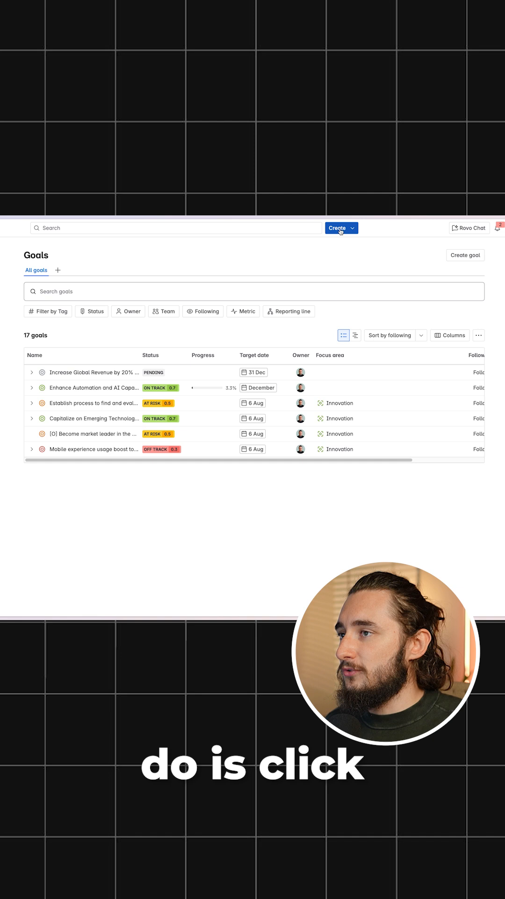
Step: Create a goal named 'Increase Revenue' with a December target date via Create > Goal
{"action": "left_click", "coordinate": [341, 227]}
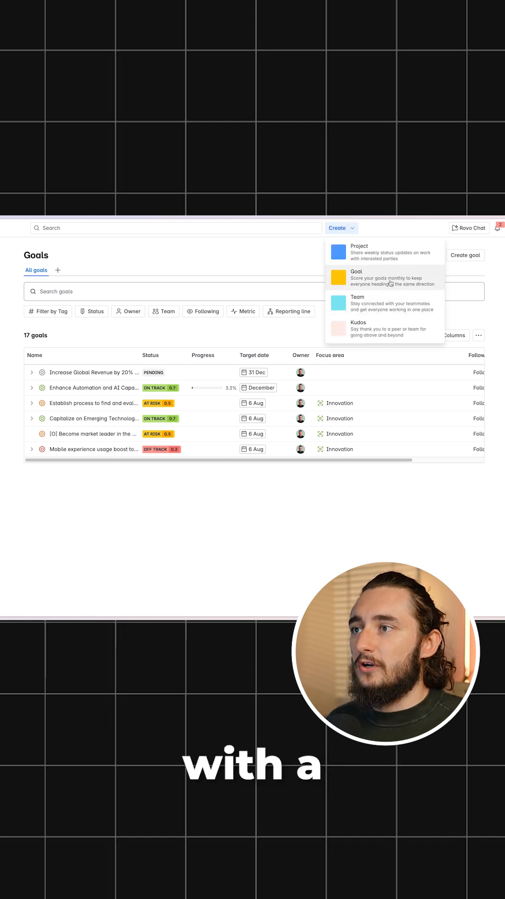
{"action": "left_click", "coordinate": [356, 278]}
{"action": "type", "text": "Increase Revenue"}
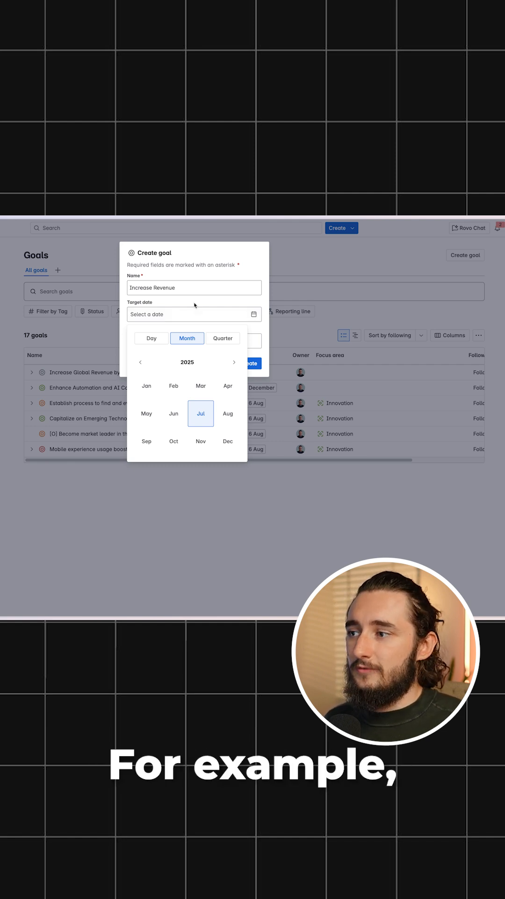
{"action": "left_click", "coordinate": [227, 441]}
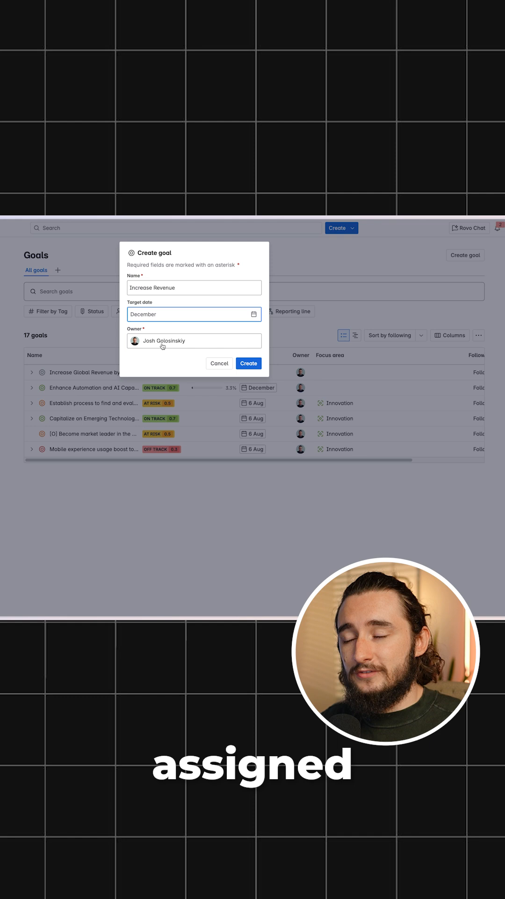
{"action": "left_click", "coordinate": [248, 363]}
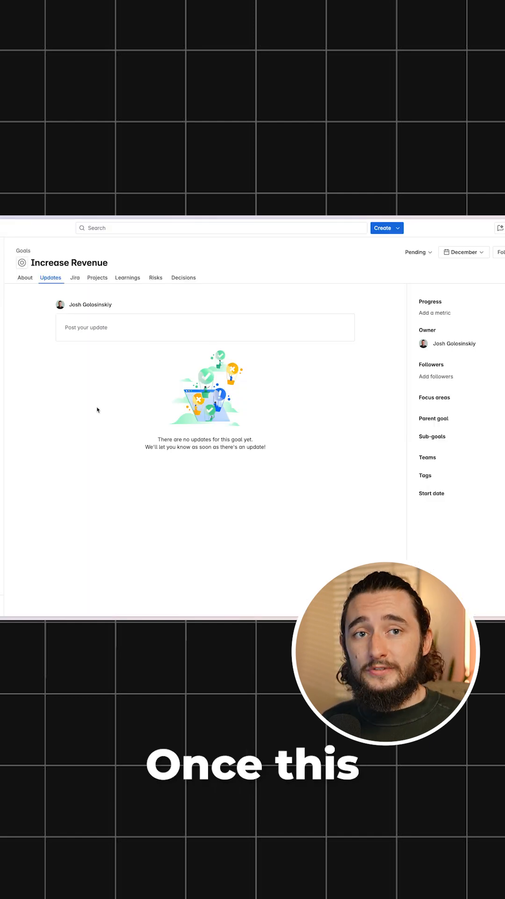
{"action": "mouse_move", "coordinate": [24, 277]}
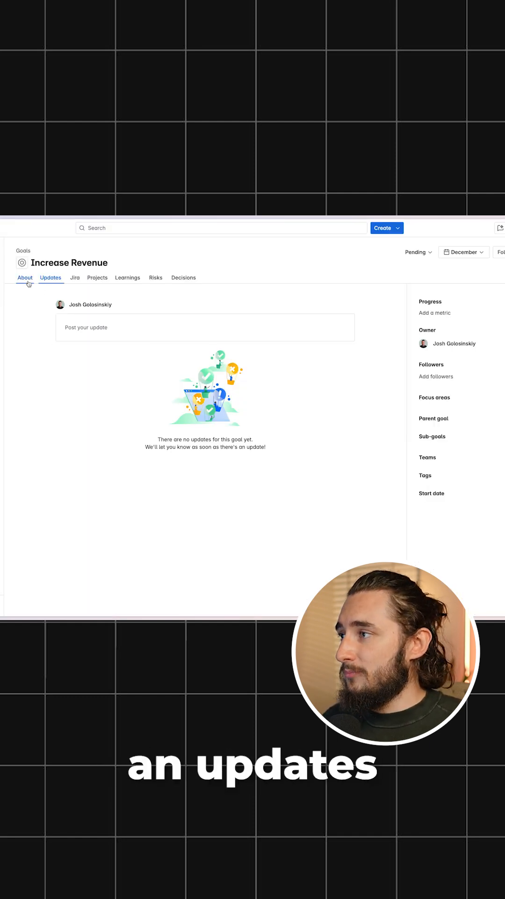
Step: Show the Increase Revenue goal's About view with its description and comments
{"action": "left_click", "coordinate": [26, 277]}
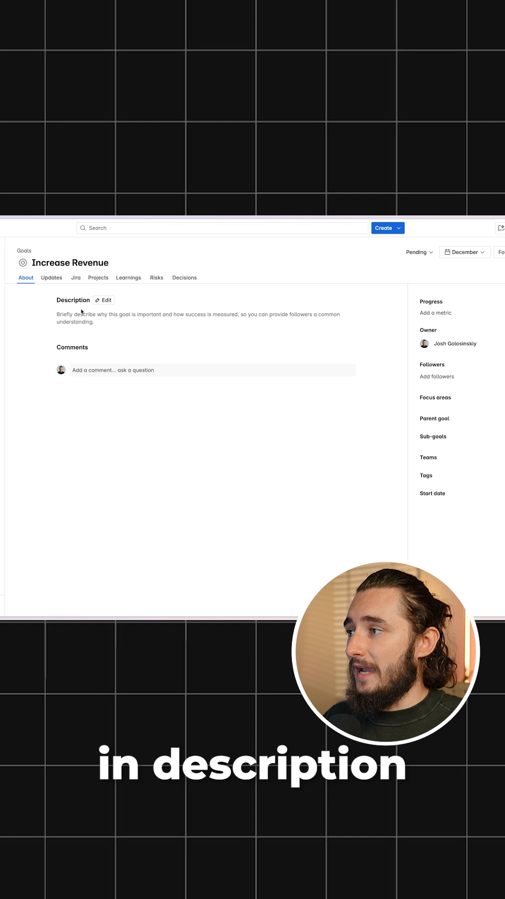
{"action": "left_click", "coordinate": [9, 227]}
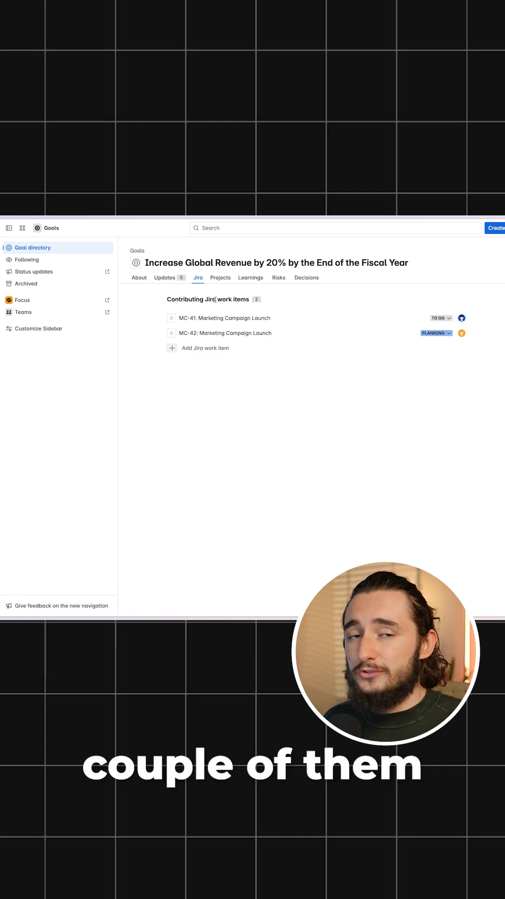
{"action": "mouse_move", "coordinate": [215, 317]}
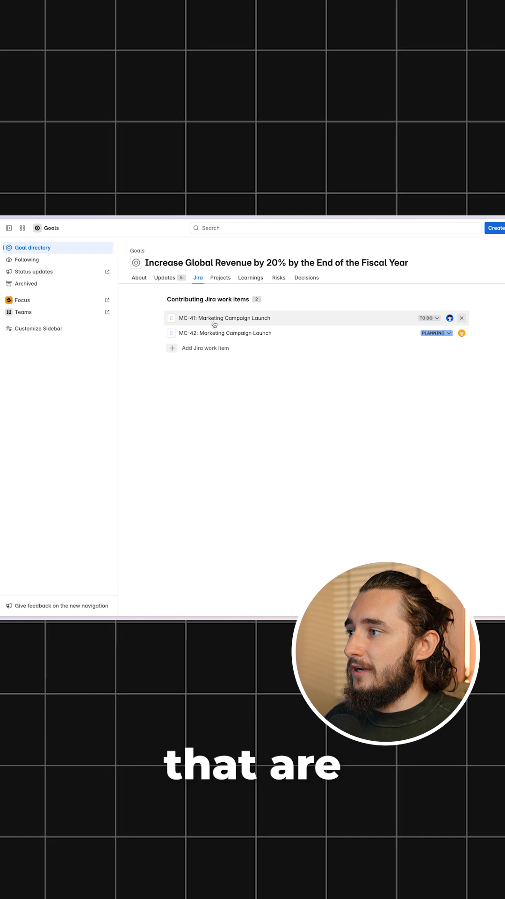
Step: Inspect the MC-41 Marketing Campaign Launch work item contributing to the revenue goal
{"action": "left_click", "coordinate": [226, 317]}
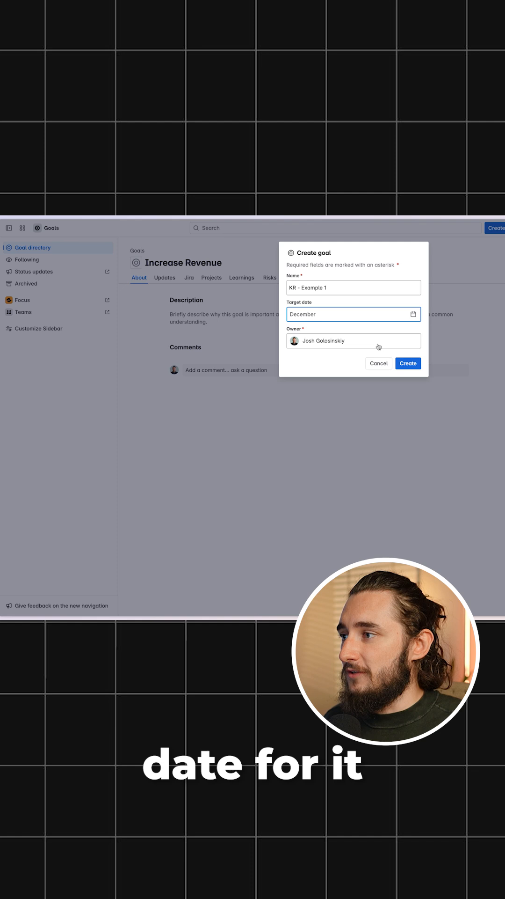
Step: Create the 'KR - Example 1' December sub-goal and return to the goal directory
{"action": "left_click", "coordinate": [378, 363]}
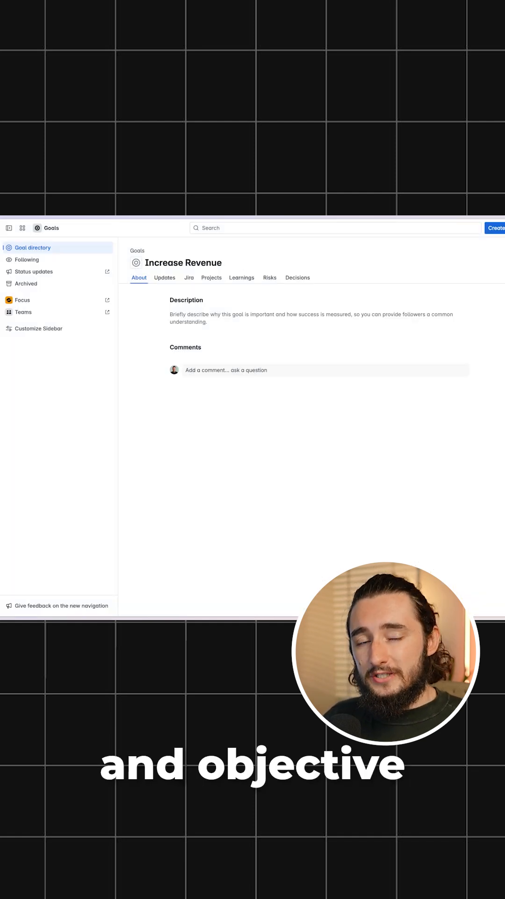
{"action": "left_click", "coordinate": [33, 247]}
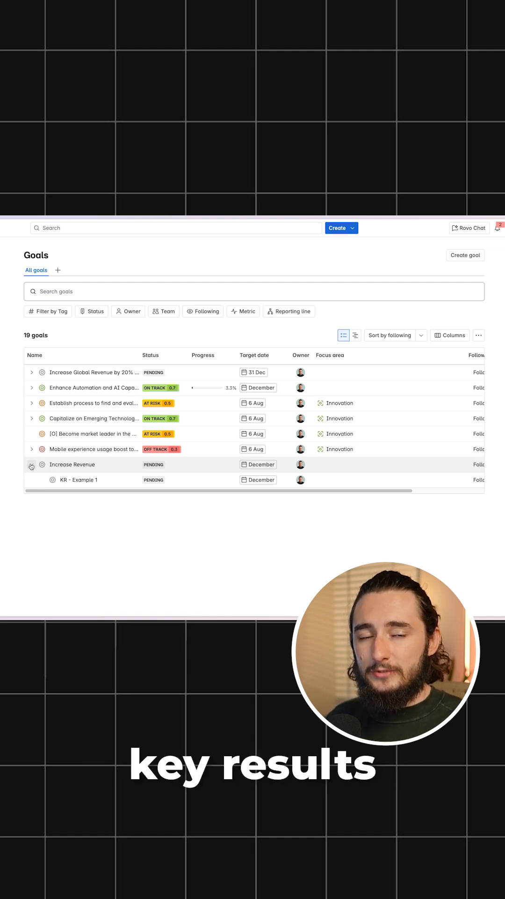
Step: Expand all goals so 'KR - Example 1' appears nested under 'Increase Revenue'
{"action": "left_click", "coordinate": [32, 387]}
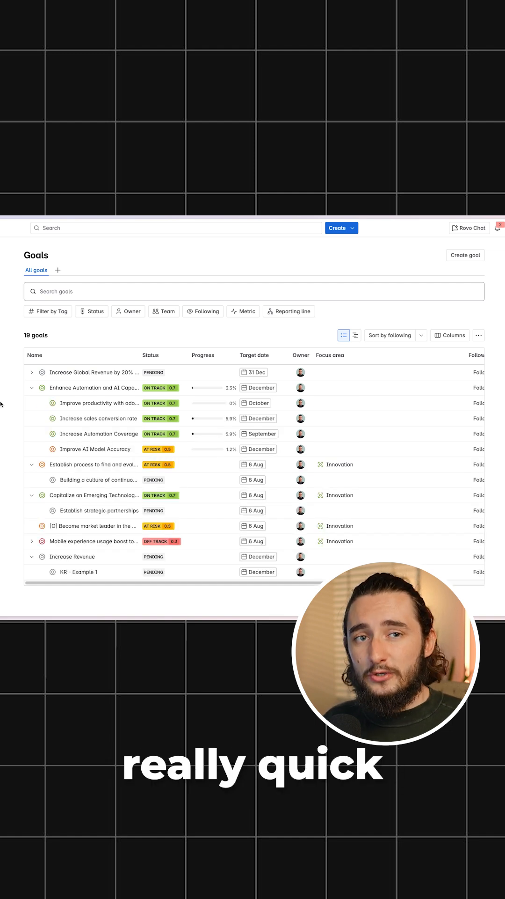